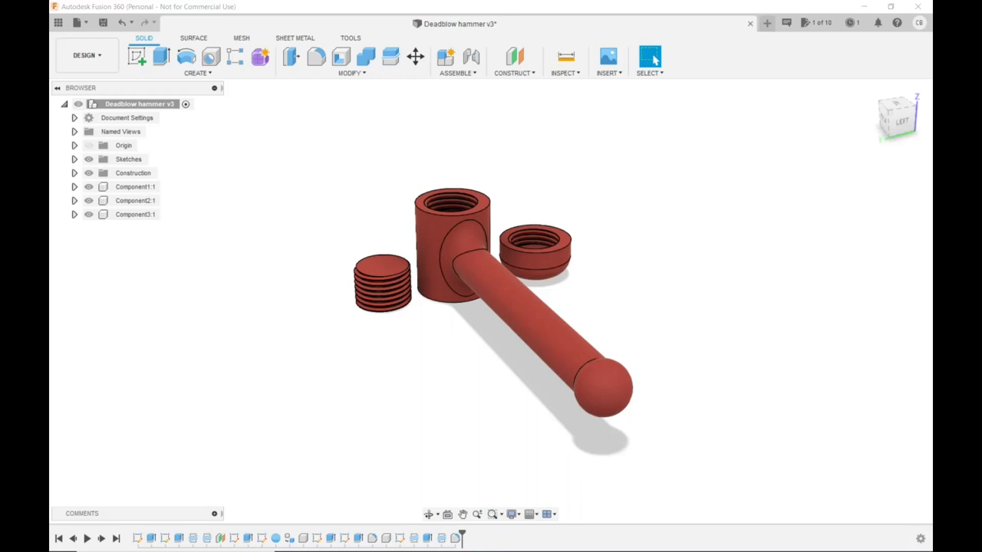
{"action": "mouse_move", "coordinate": [297, 355]}
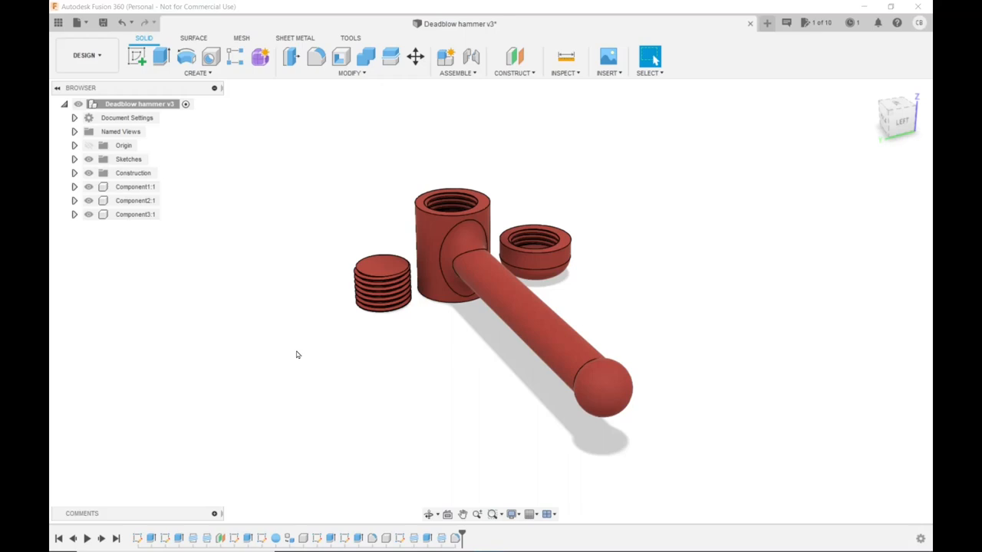
{"action": "mouse_move", "coordinate": [537, 265]}
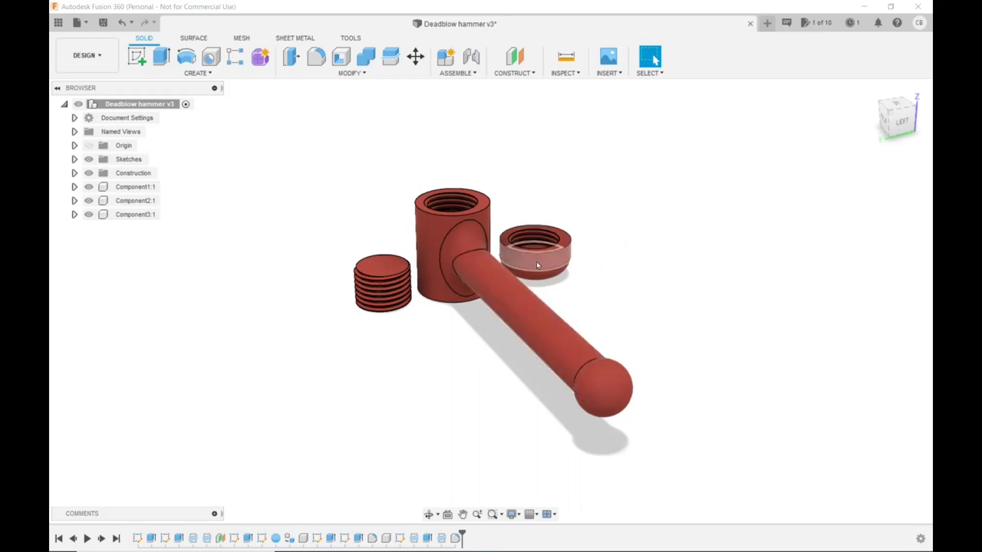
{"action": "mouse_move", "coordinate": [596, 394]}
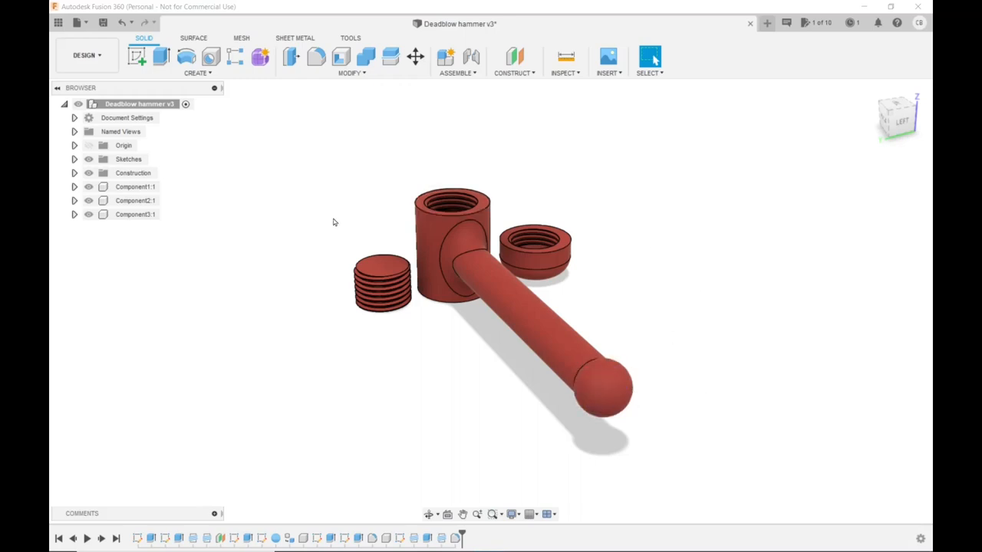
{"action": "mouse_move", "coordinate": [676, 286]}
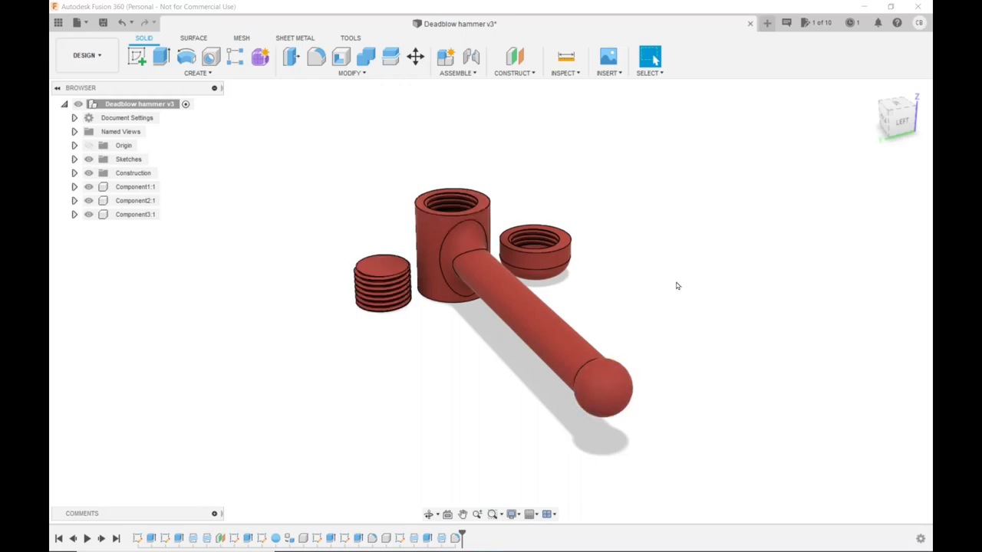
{"action": "mouse_move", "coordinate": [312, 337]}
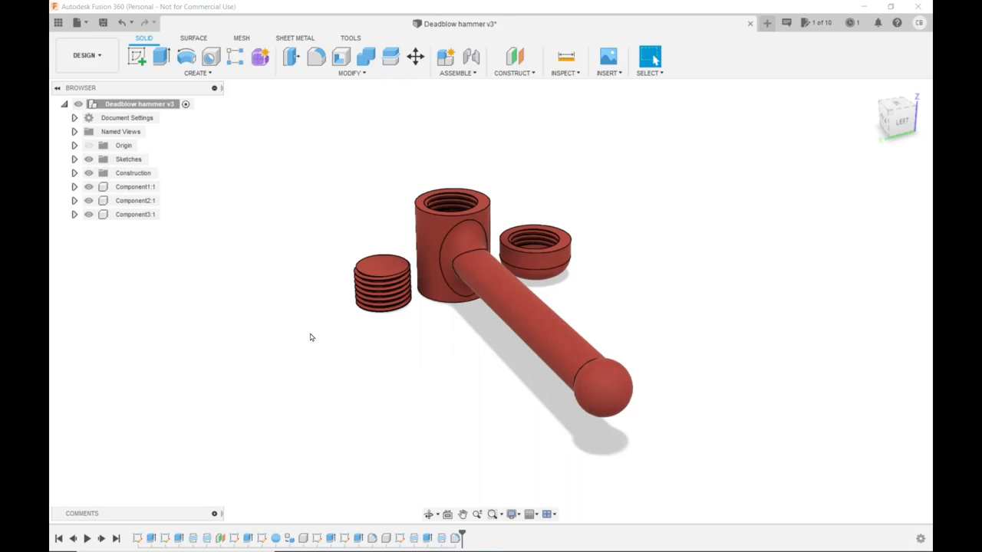
{"action": "mouse_move", "coordinate": [324, 315]}
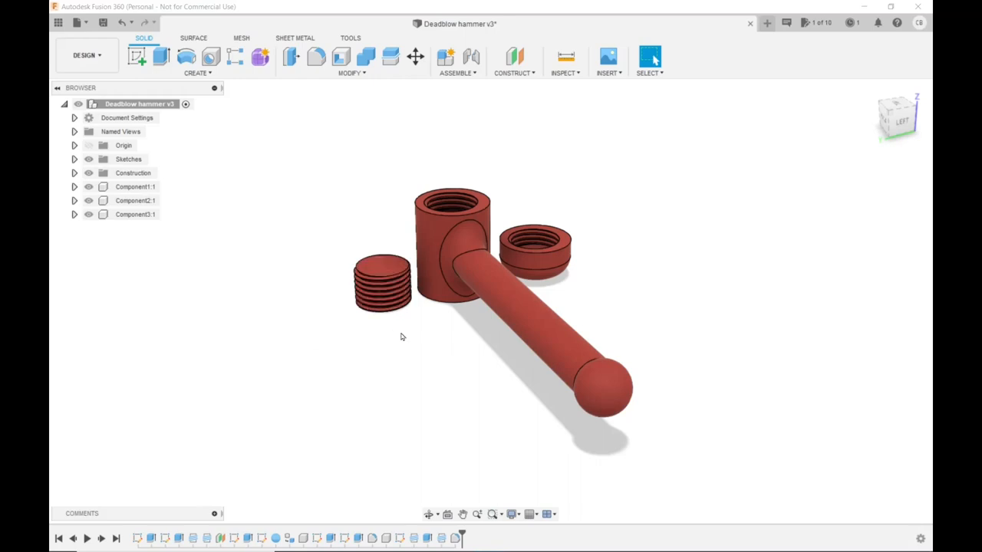
{"action": "mouse_move", "coordinate": [446, 344]}
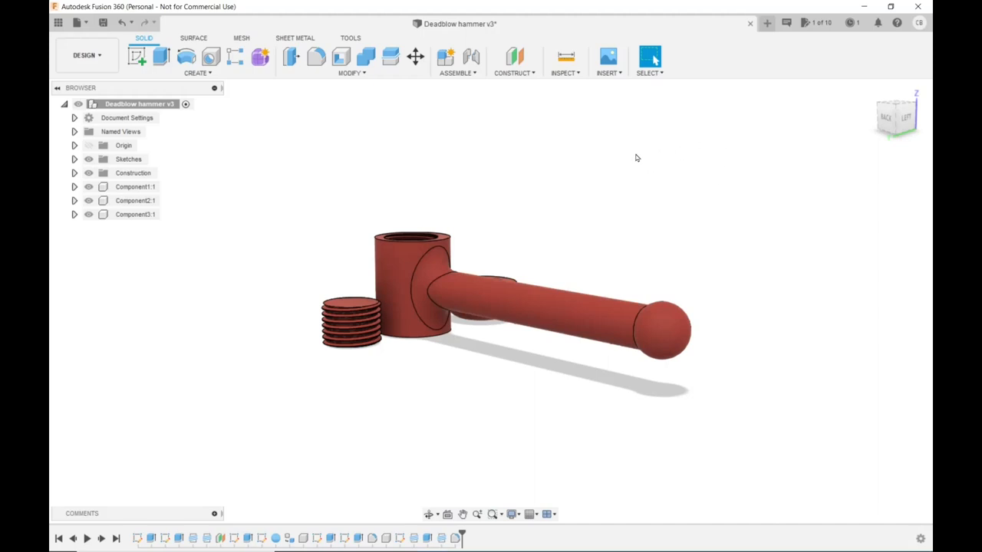
{"action": "mouse_move", "coordinate": [563, 139]}
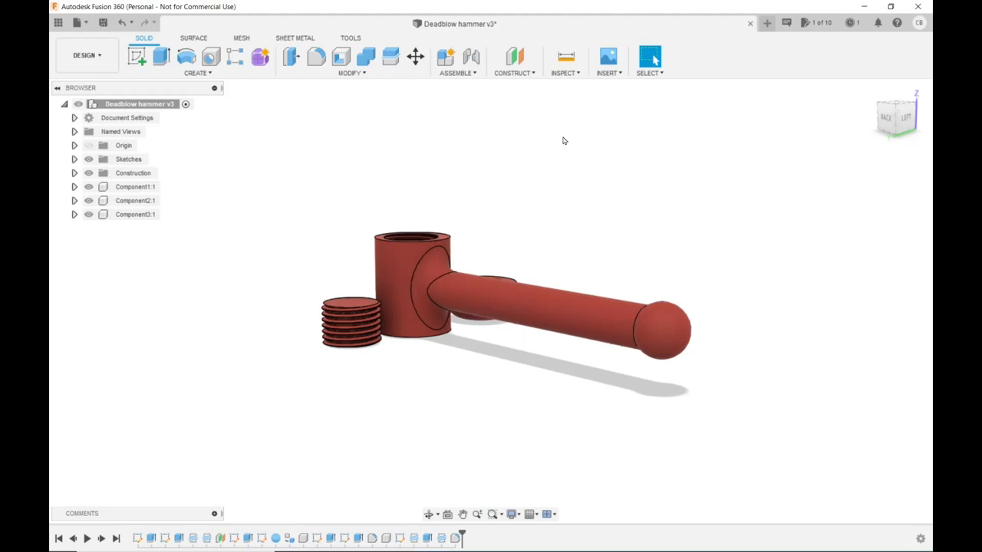
{"action": "mouse_move", "coordinate": [595, 210]}
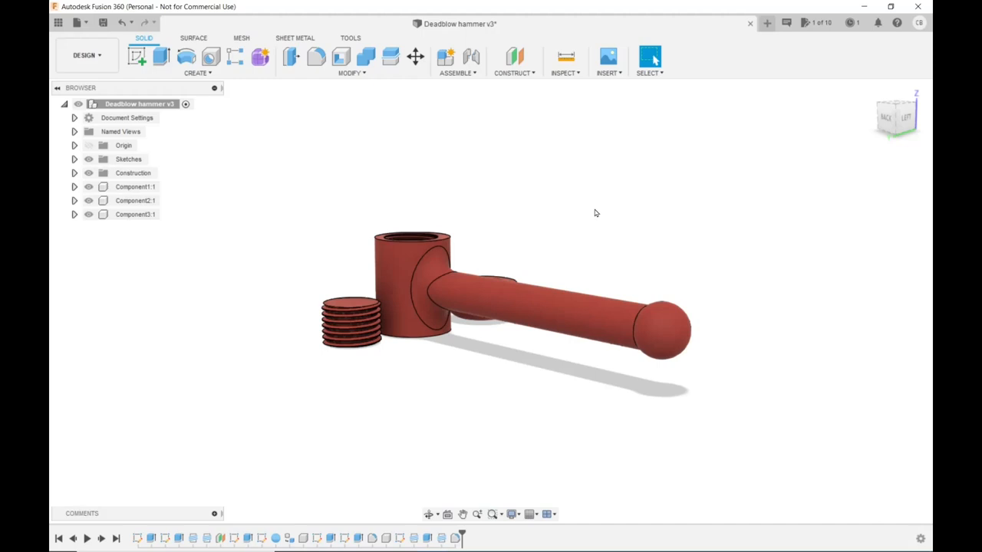
{"action": "mouse_move", "coordinate": [511, 245]}
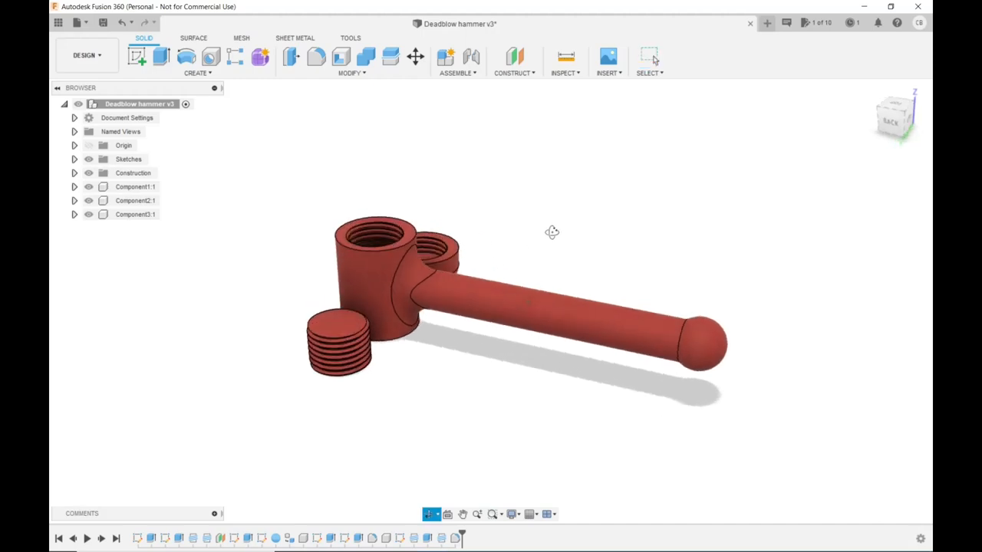
Orbit the hammer parts to a raised three-quarter view looking down into the threaded openings.
{"action": "left_click_drag", "start_coordinate": [552, 232], "coordinate": [683, 243]}
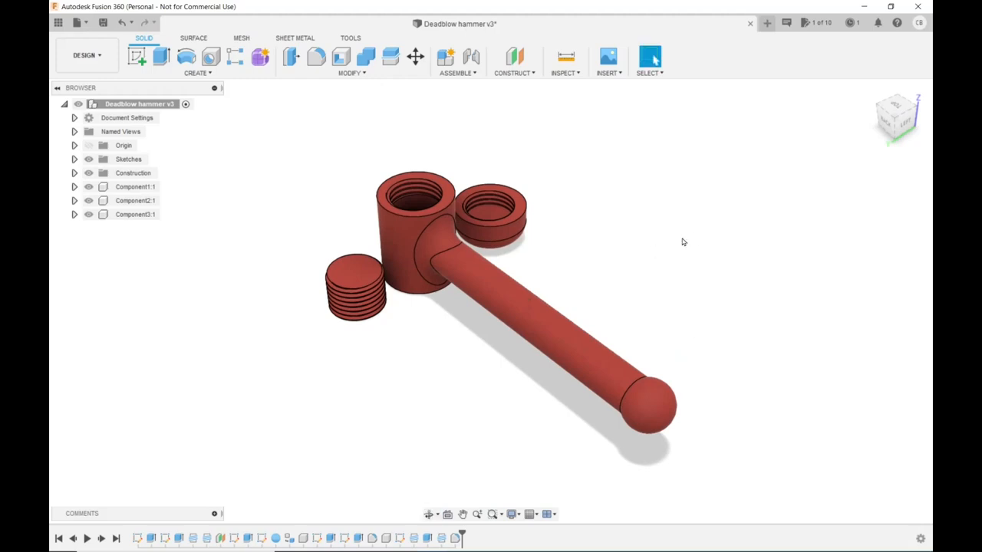
{"action": "mouse_move", "coordinate": [746, 150]}
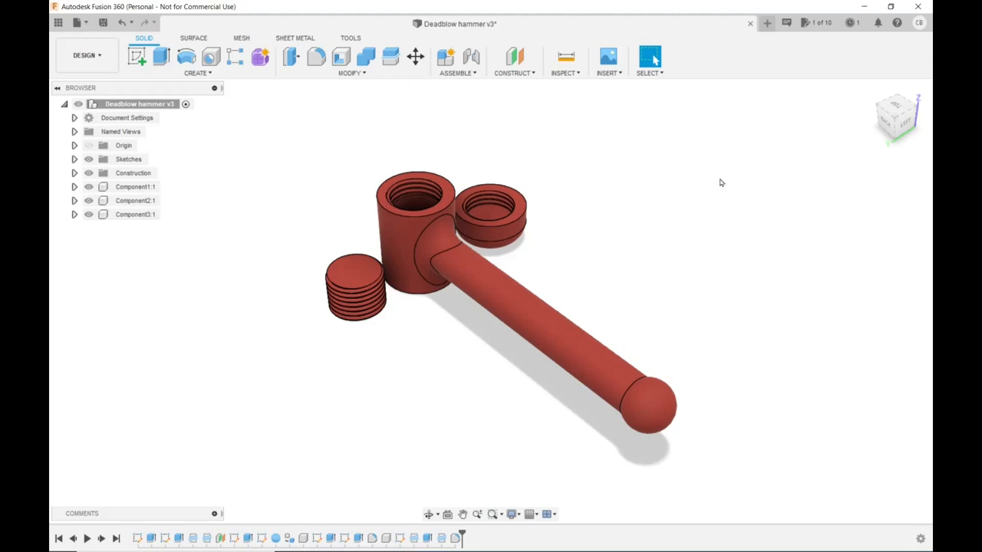
{"action": "mouse_move", "coordinate": [760, 176]}
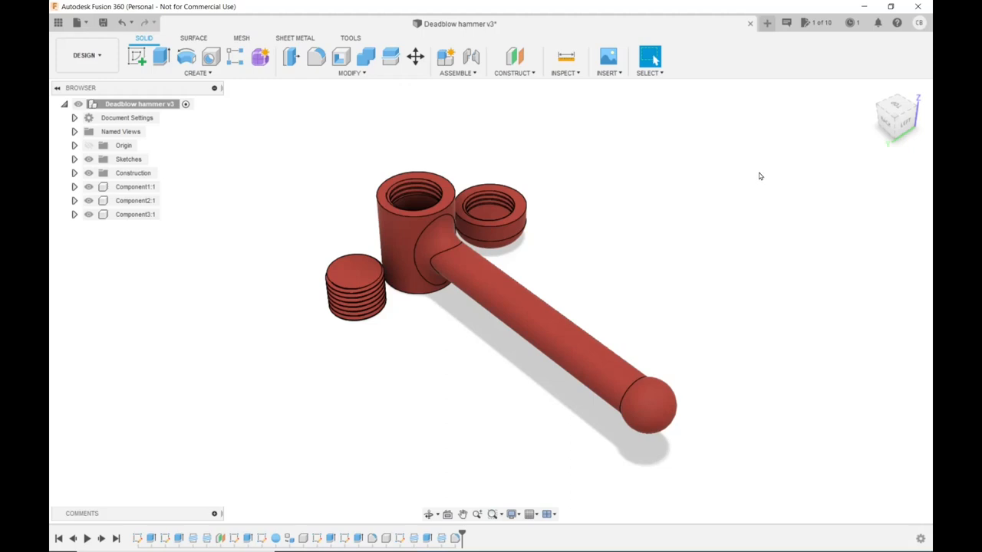
Orbit below the hammer head, handle, plug and cap to see the cap's domed end.
{"action": "left_click_drag", "start_coordinate": [759, 176], "coordinate": [716, 217]}
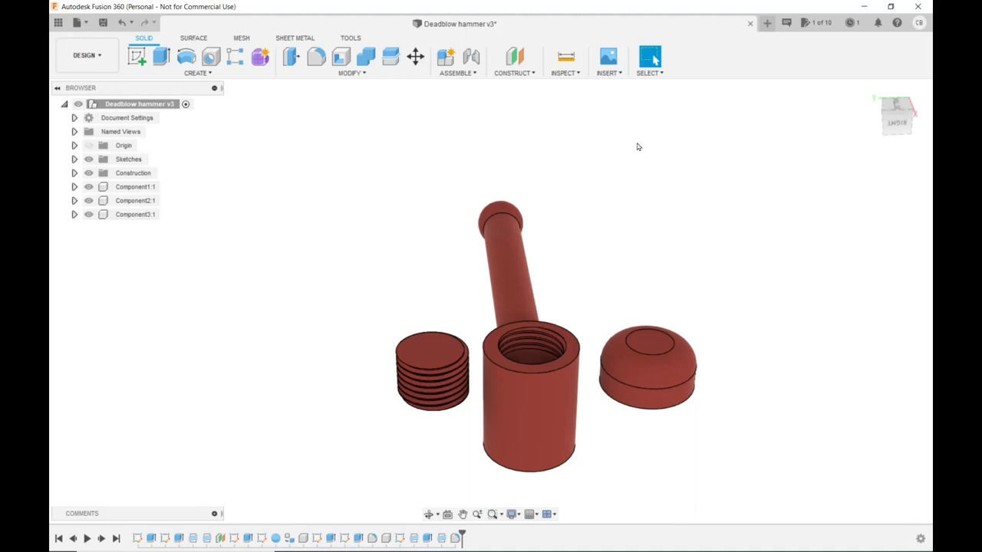
{"action": "mouse_move", "coordinate": [614, 146]}
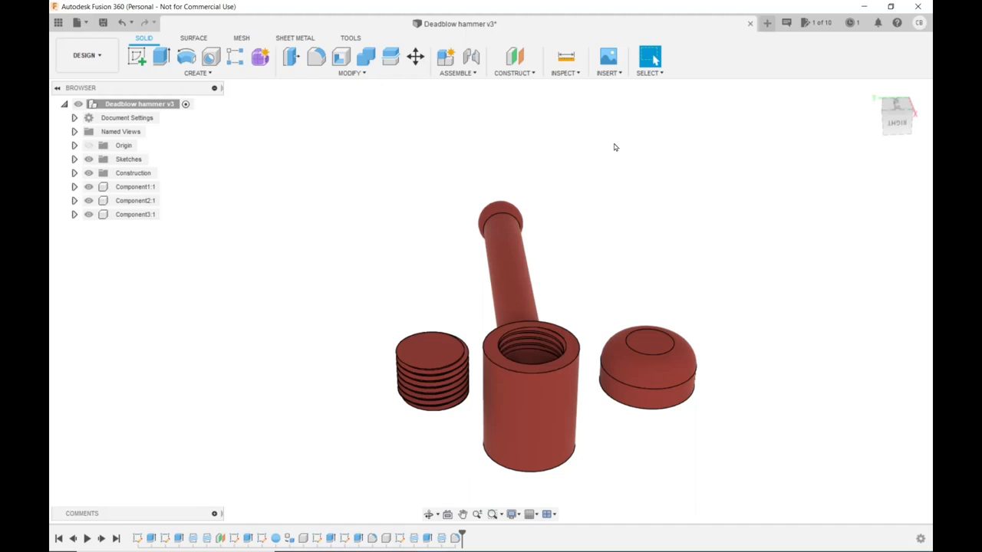
{"action": "mouse_move", "coordinate": [614, 156]}
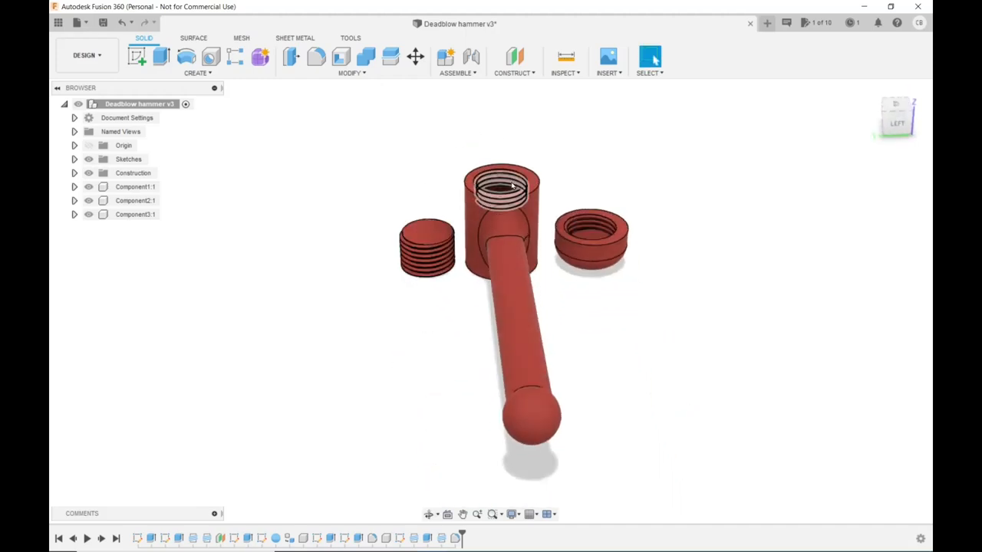
{"action": "mouse_move", "coordinate": [554, 205]}
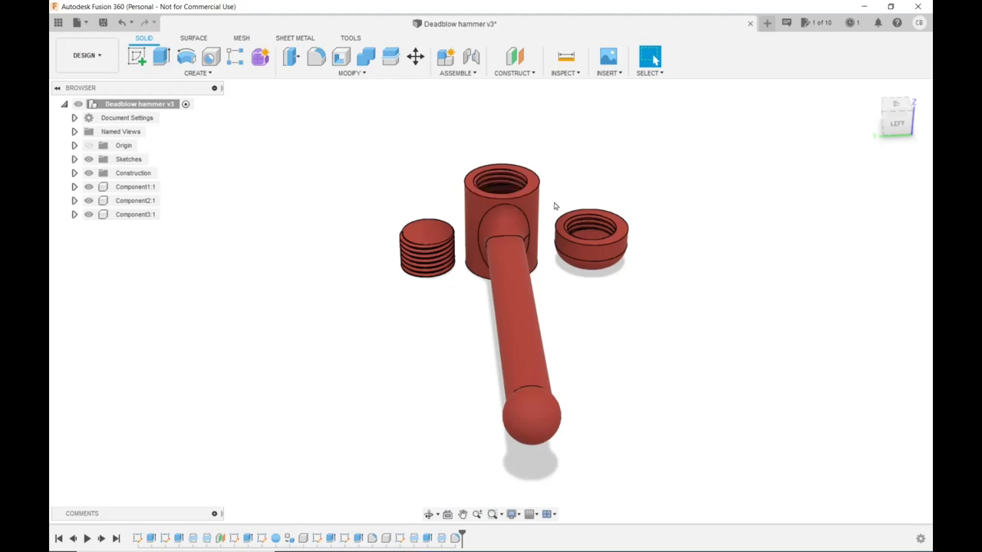
{"action": "mouse_move", "coordinate": [585, 132]}
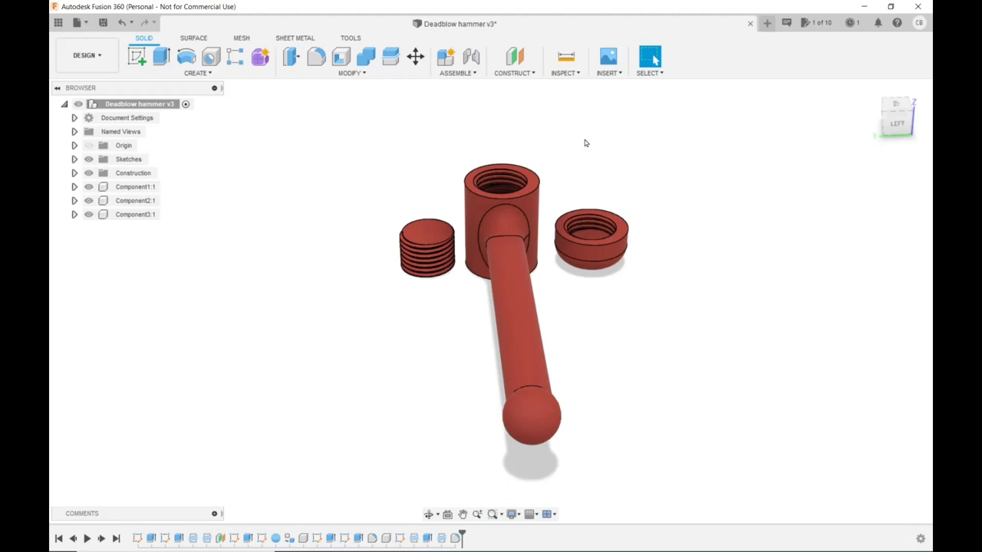
{"action": "mouse_move", "coordinate": [641, 238]}
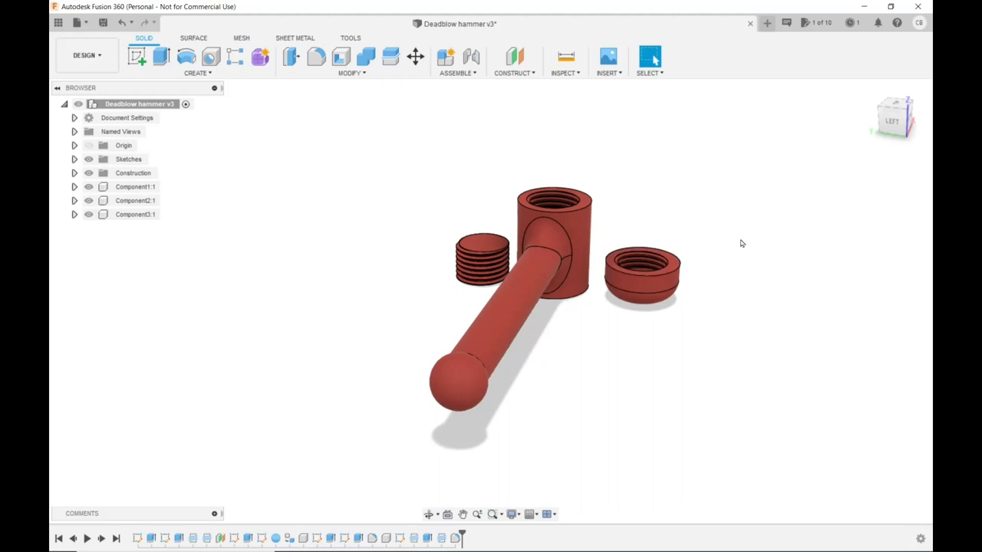
{"action": "mouse_move", "coordinate": [648, 152]}
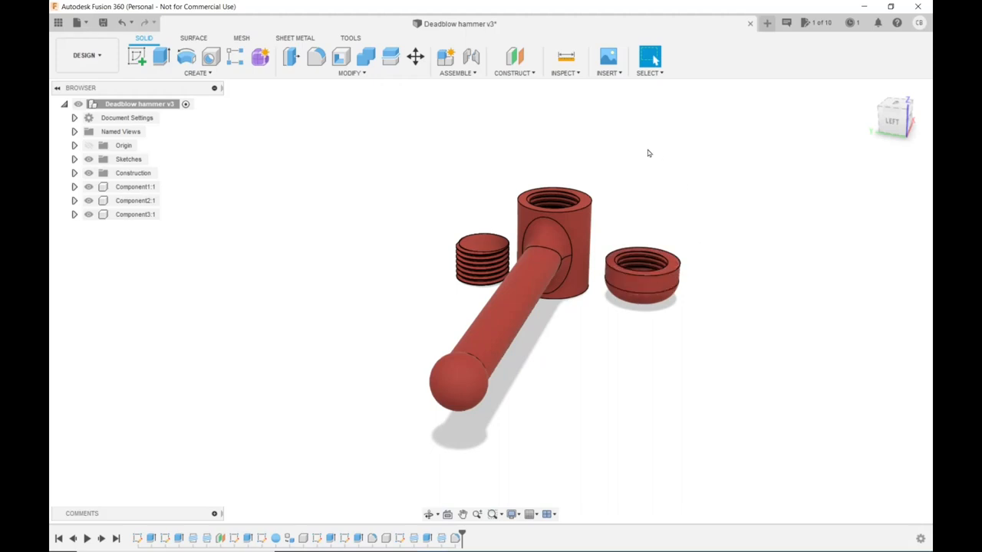
{"action": "mouse_move", "coordinate": [661, 160]}
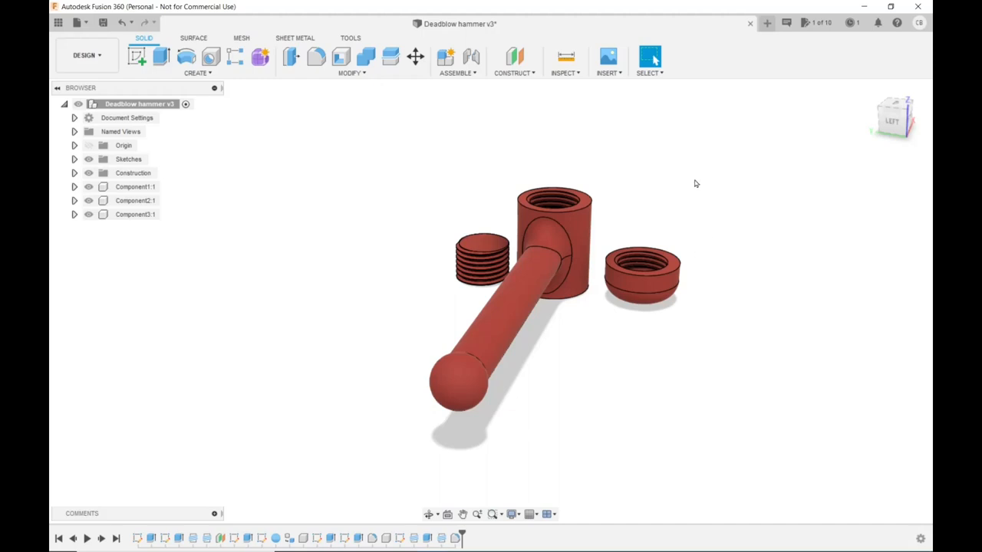
{"action": "mouse_move", "coordinate": [656, 212]}
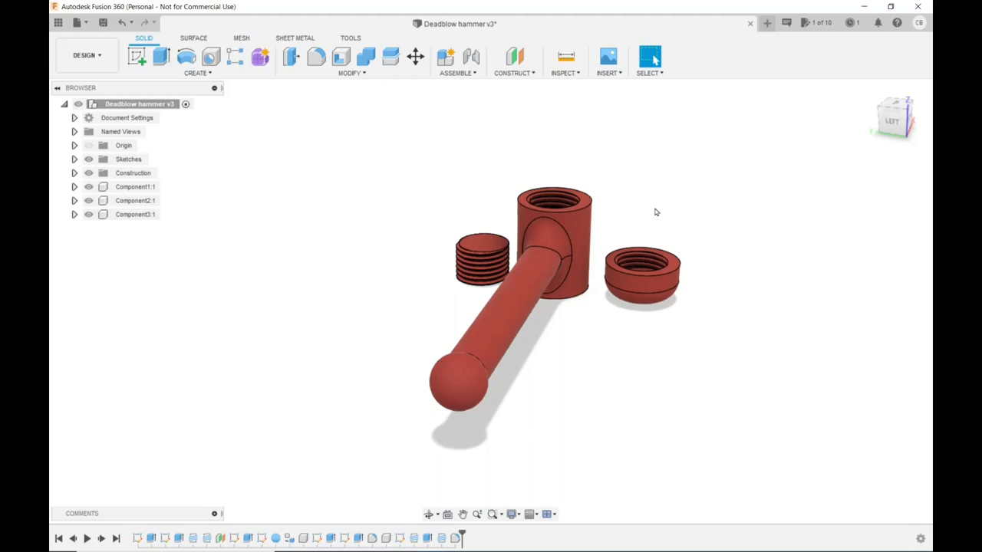
{"action": "mouse_move", "coordinate": [652, 278]}
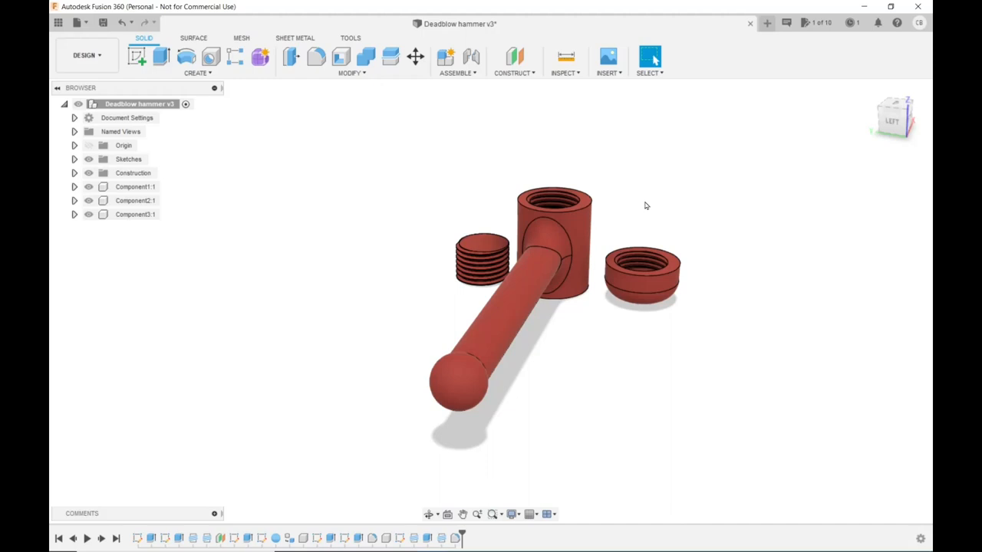
{"action": "mouse_move", "coordinate": [647, 207]}
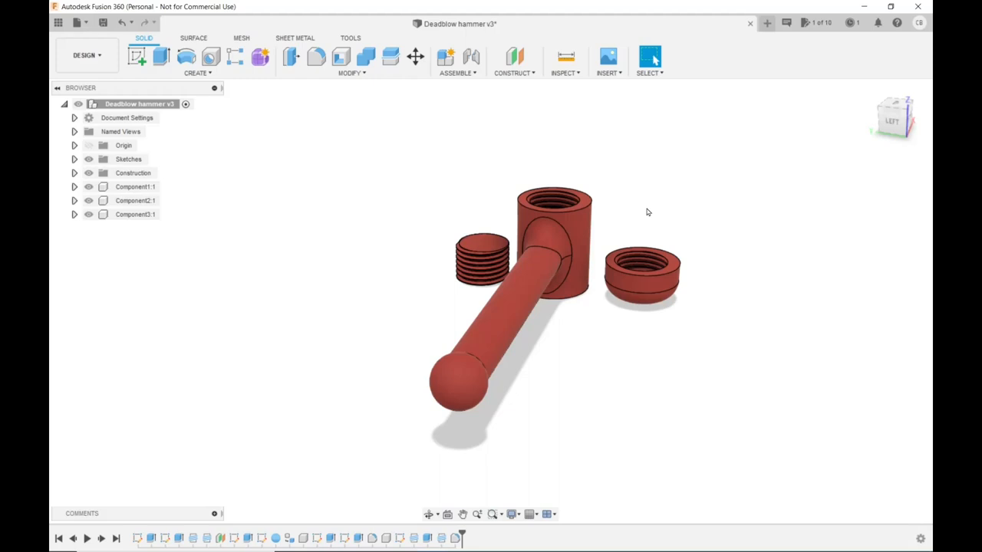
{"action": "mouse_move", "coordinate": [651, 209]}
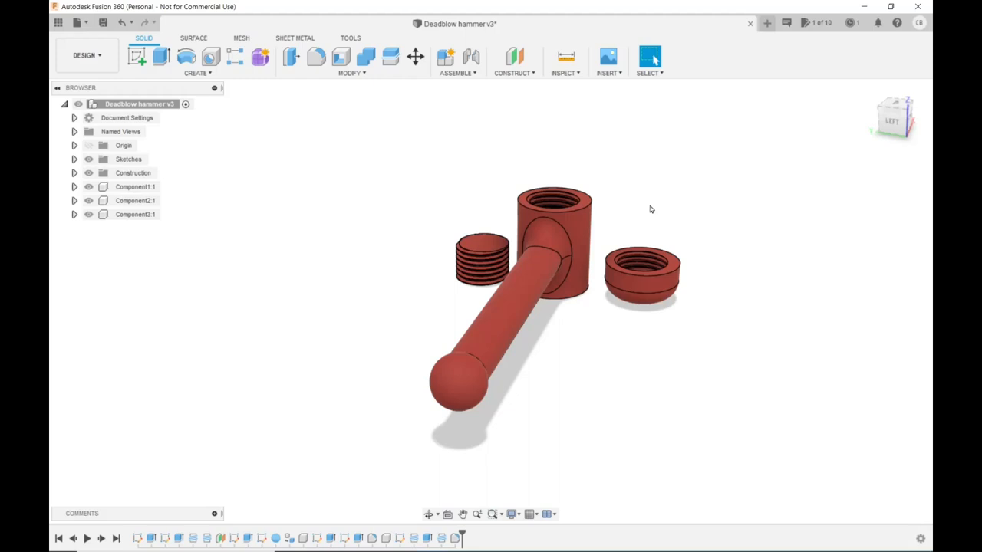
{"action": "left_click", "coordinate": [482, 265]}
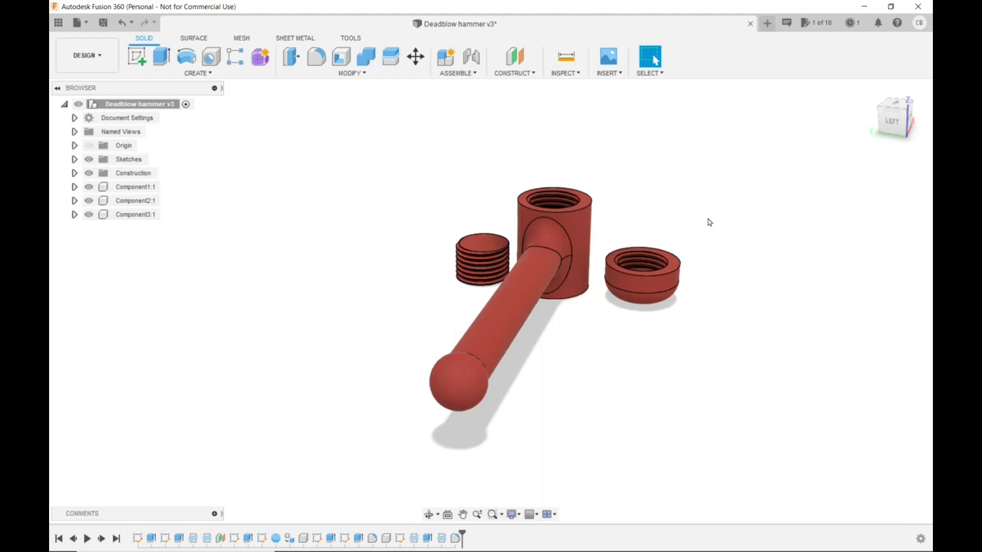
{"action": "mouse_move", "coordinate": [696, 222]}
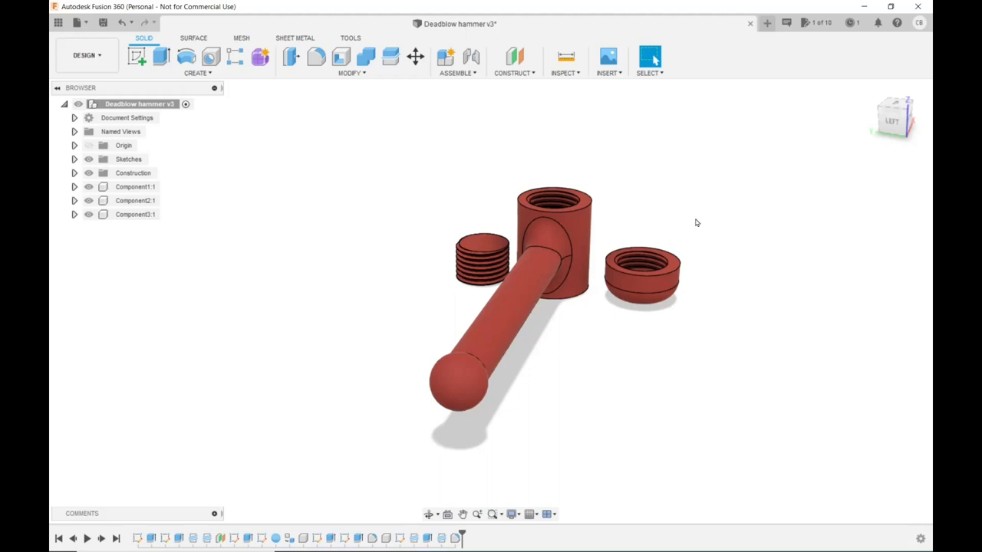
{"action": "mouse_move", "coordinate": [719, 234]}
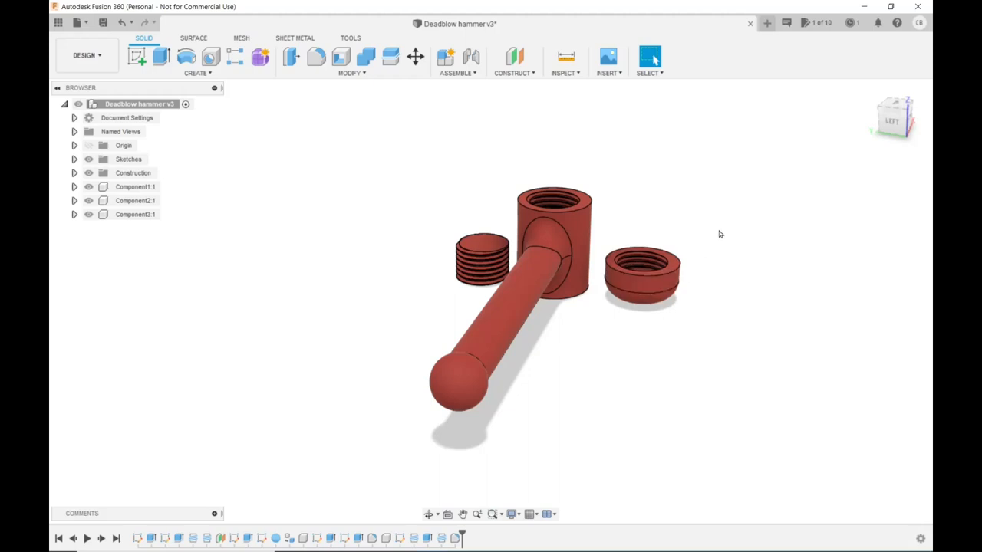
{"action": "mouse_move", "coordinate": [735, 229]}
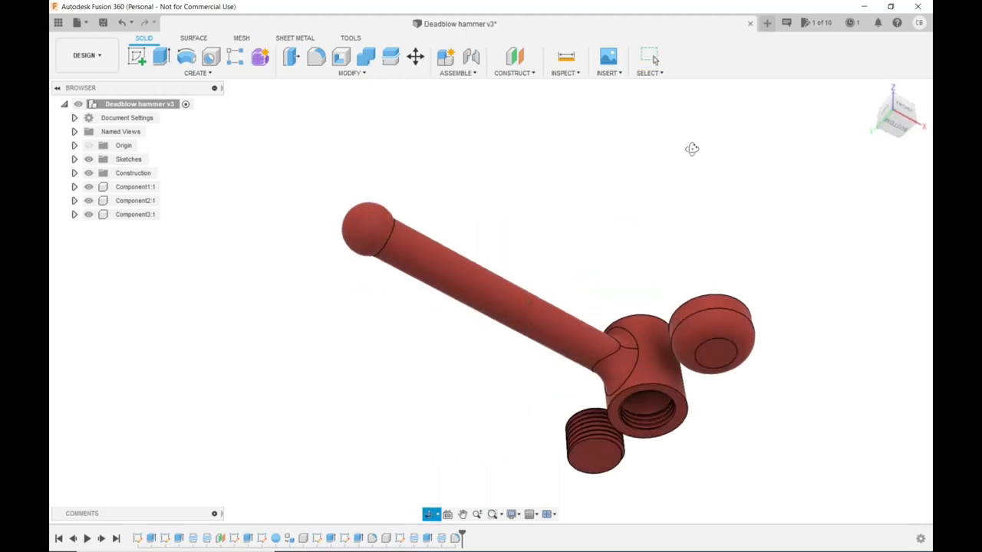
{"action": "left_click_drag", "start_coordinate": [691, 149], "coordinate": [714, 213]}
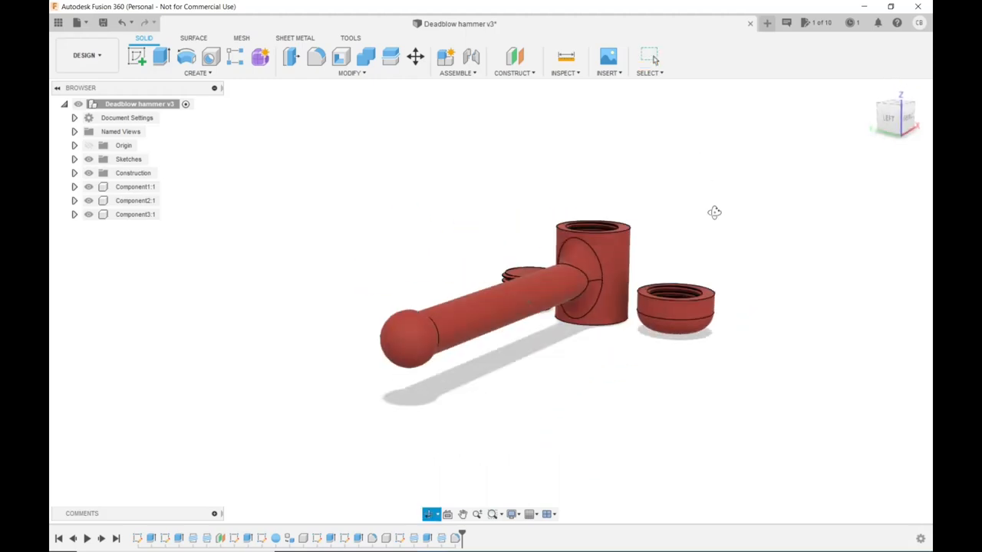
{"action": "left_click_drag", "start_coordinate": [714, 212], "coordinate": [767, 254]}
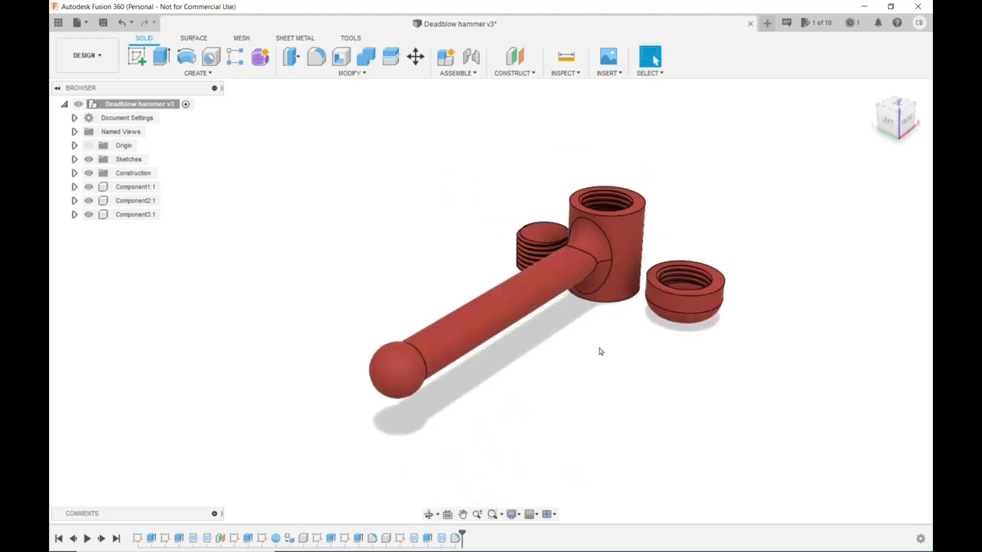
{"action": "mouse_move", "coordinate": [413, 392]}
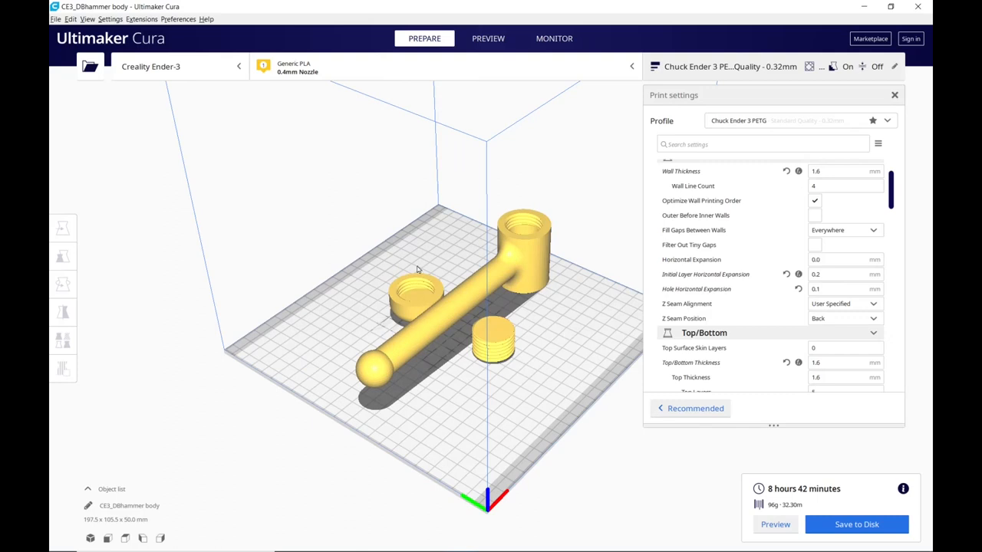
{"action": "mouse_move", "coordinate": [525, 311]}
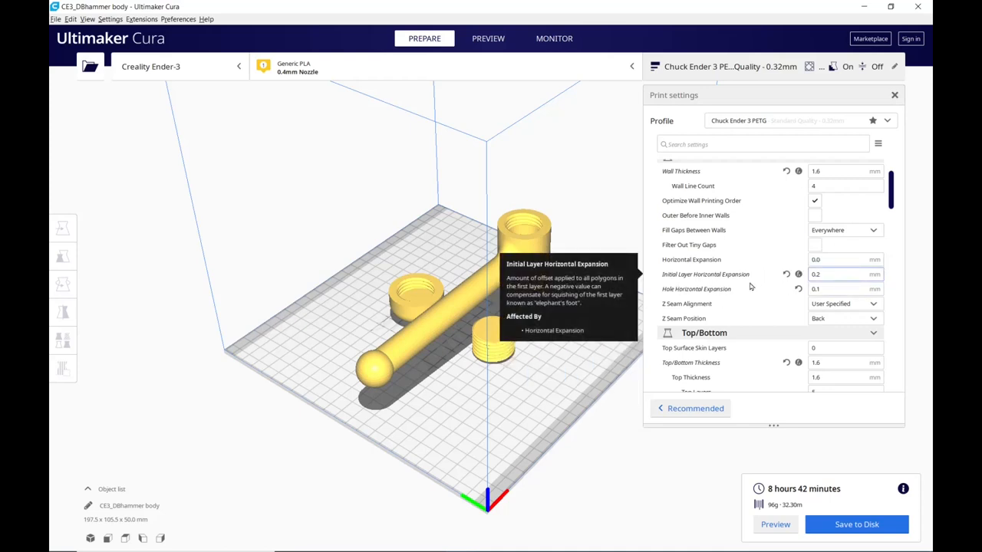
{"action": "mouse_move", "coordinate": [857, 288]}
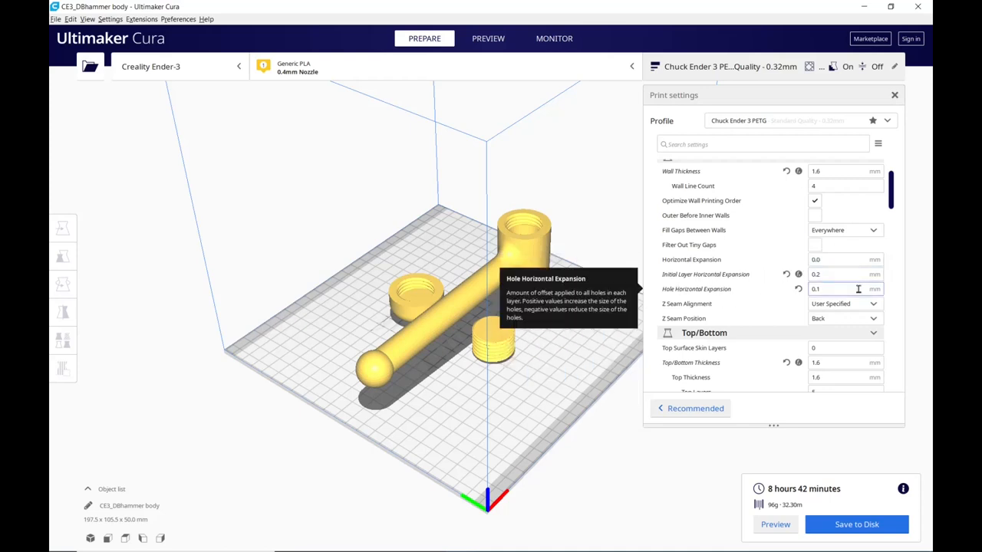
{"action": "mouse_move", "coordinate": [540, 263]}
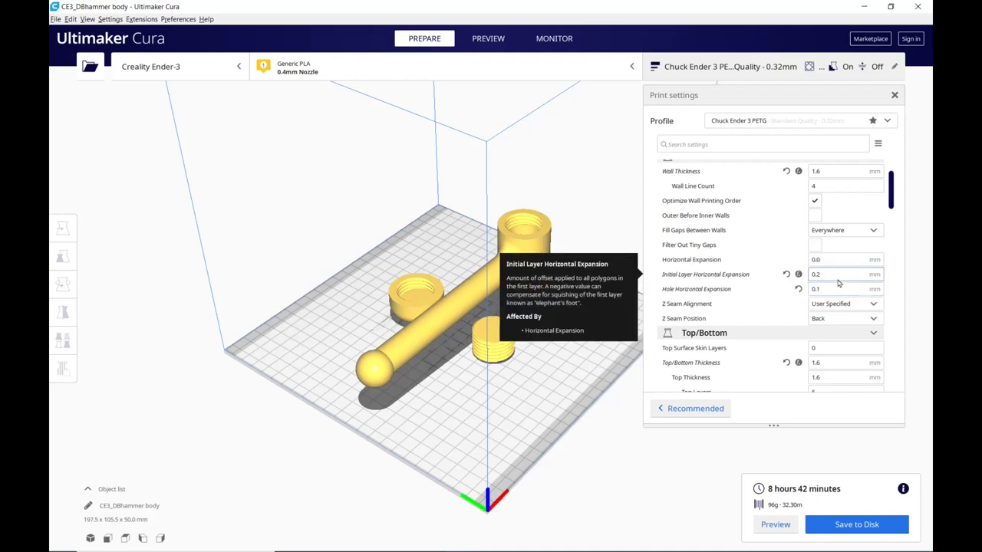
{"action": "mouse_move", "coordinate": [830, 290]}
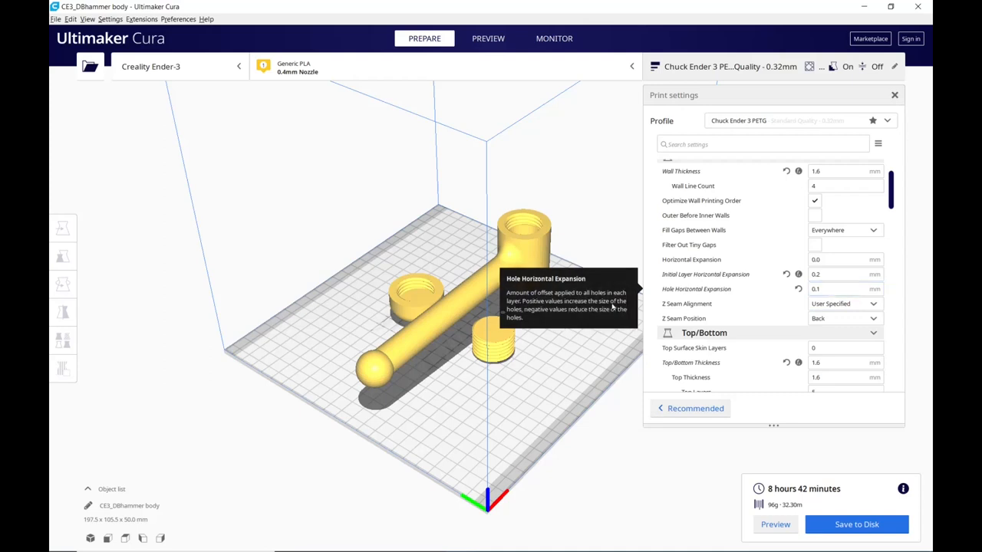
{"action": "mouse_move", "coordinate": [418, 296]}
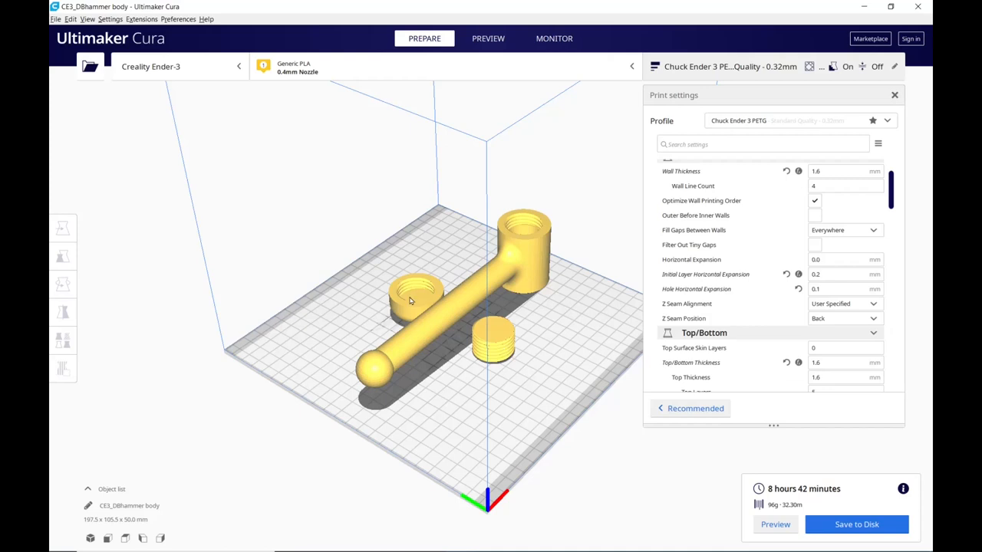
{"action": "mouse_move", "coordinate": [497, 279]}
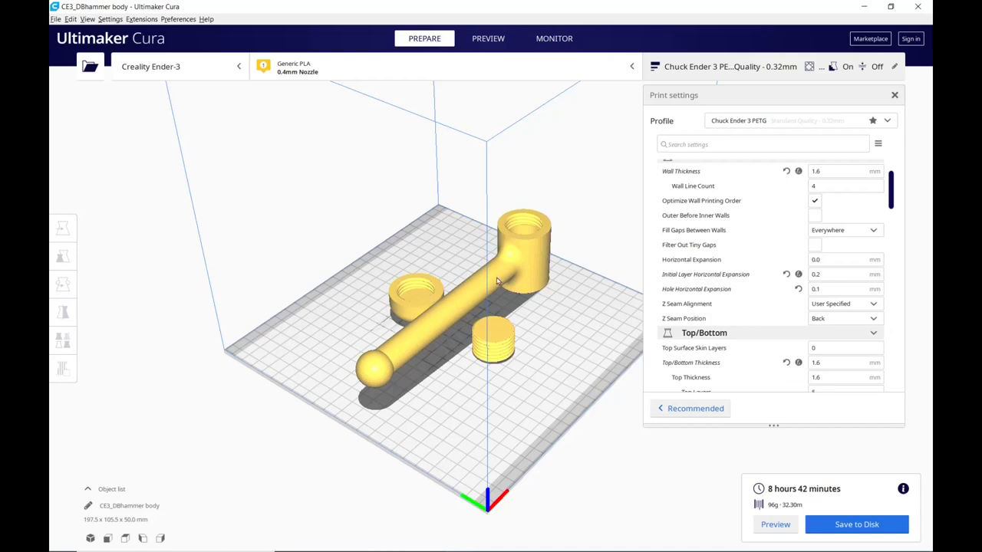
{"action": "mouse_move", "coordinate": [486, 324]}
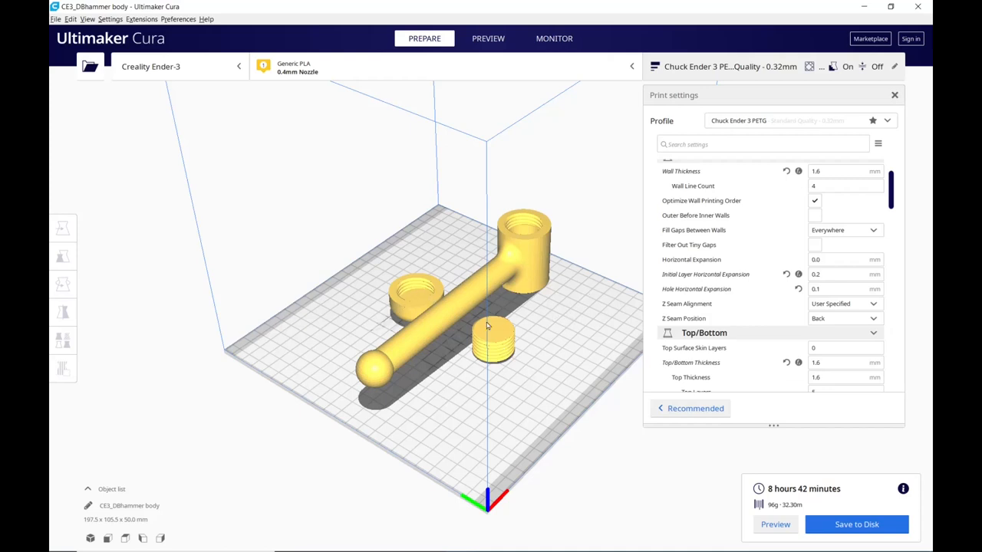
{"action": "mouse_move", "coordinate": [489, 358]}
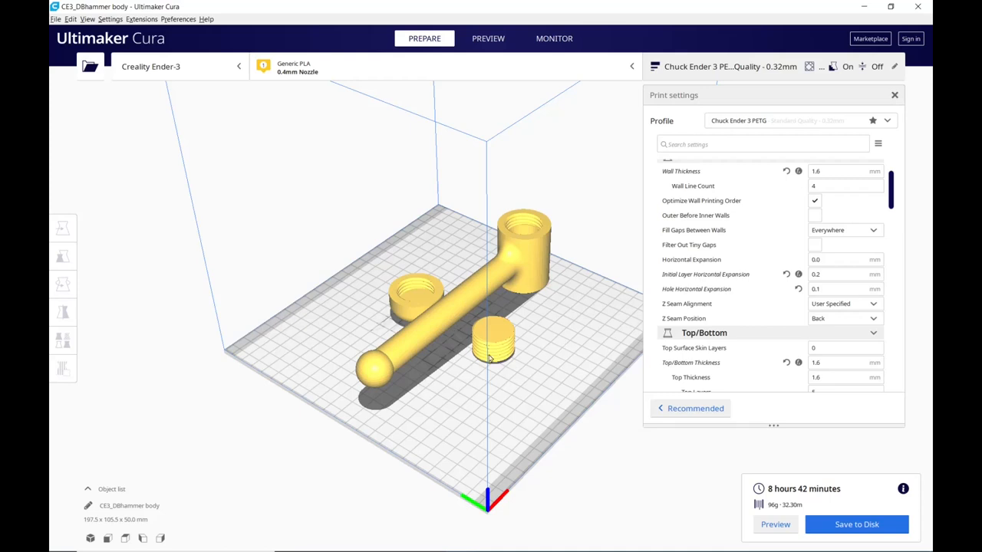
{"action": "mouse_move", "coordinate": [612, 263]}
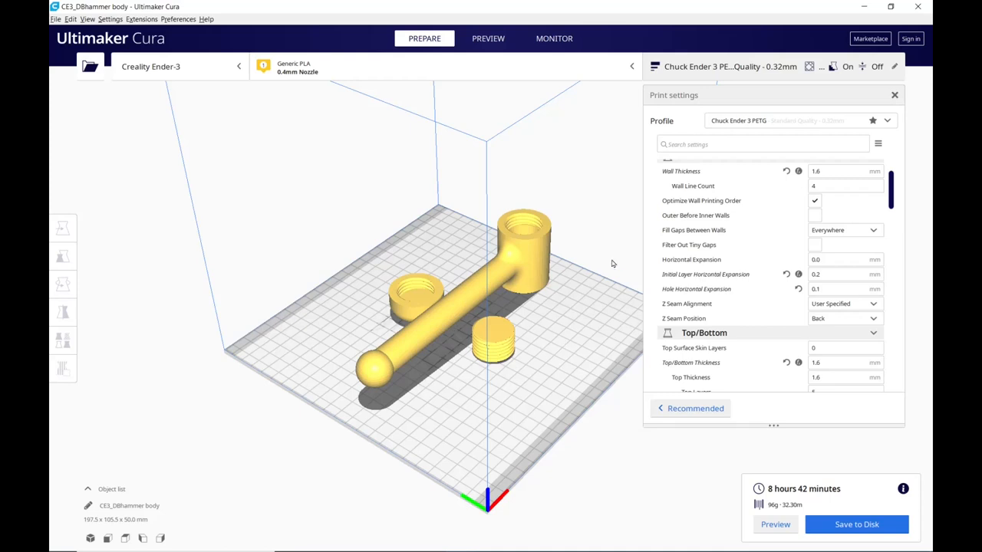
{"action": "mouse_move", "coordinate": [410, 300]}
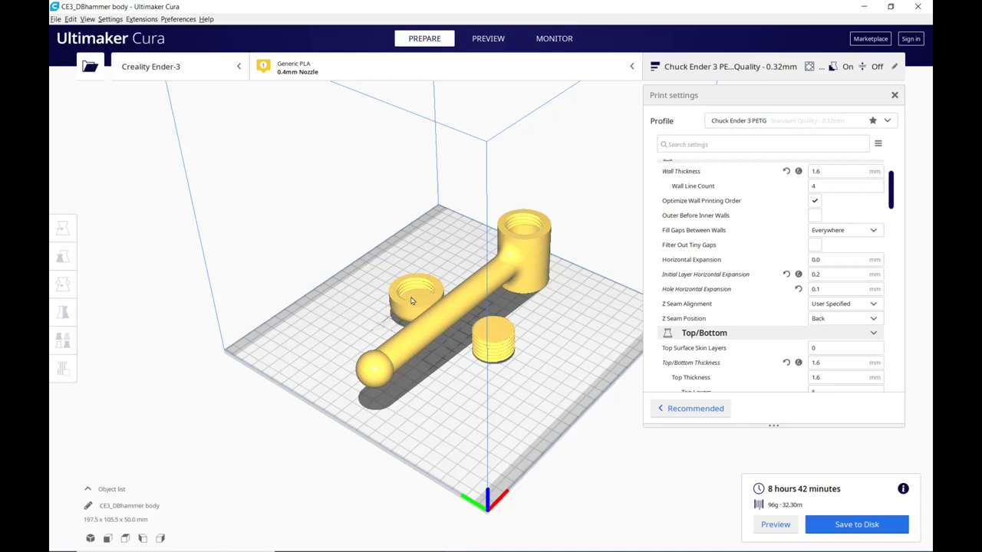
{"action": "mouse_move", "coordinate": [554, 227]}
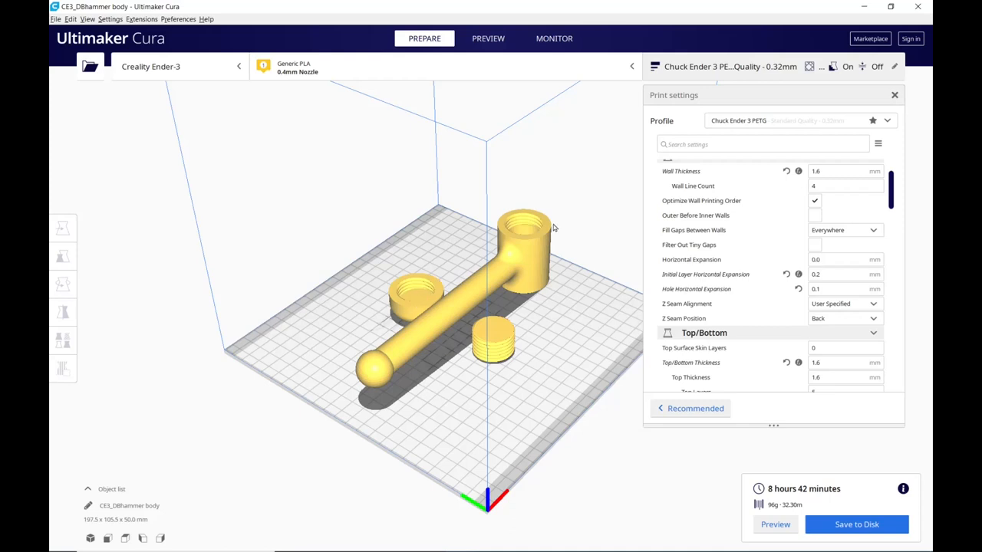
{"action": "mouse_move", "coordinate": [827, 421]}
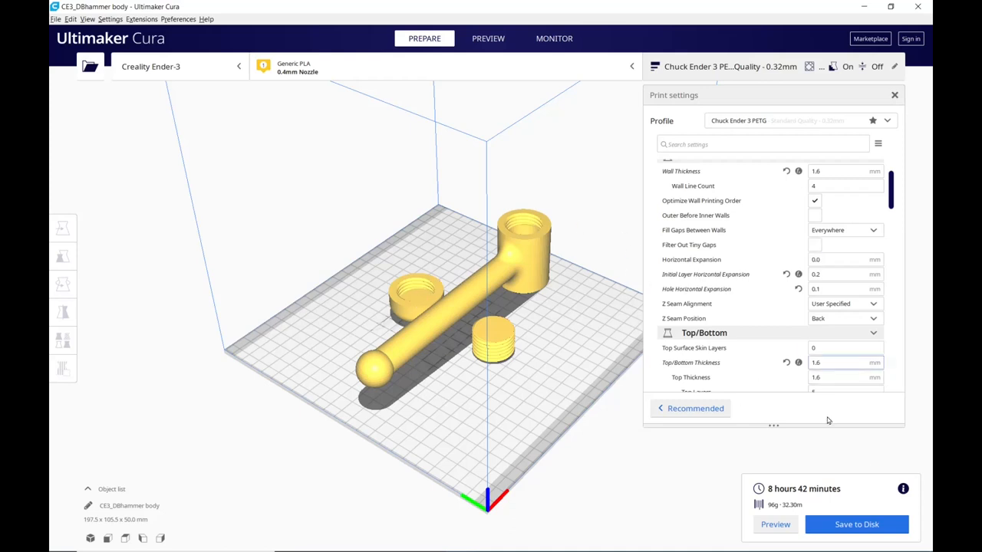
{"action": "mouse_move", "coordinate": [606, 415]}
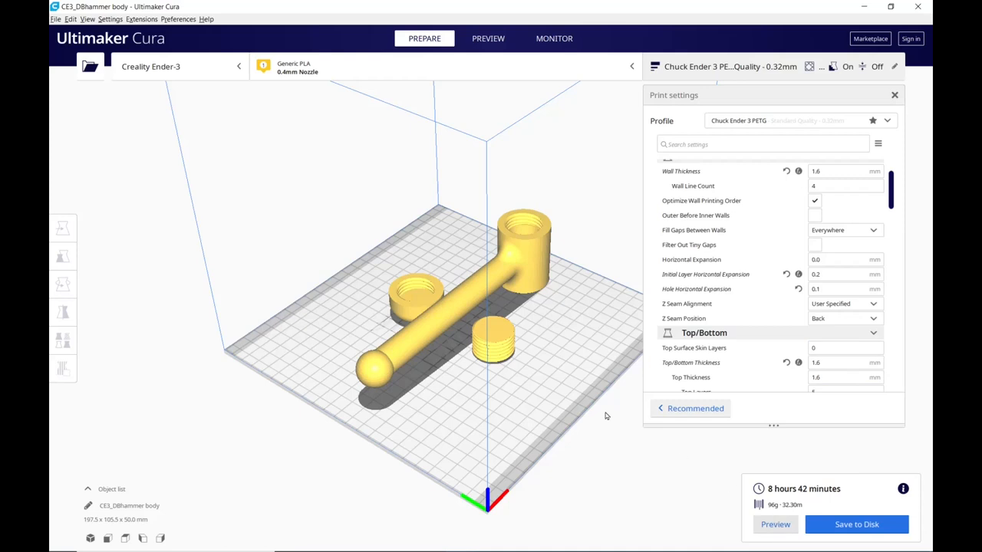
Switch Cura to the Preview stage showing the sliced hammer's layers by line type.
{"action": "left_click", "coordinate": [488, 37]}
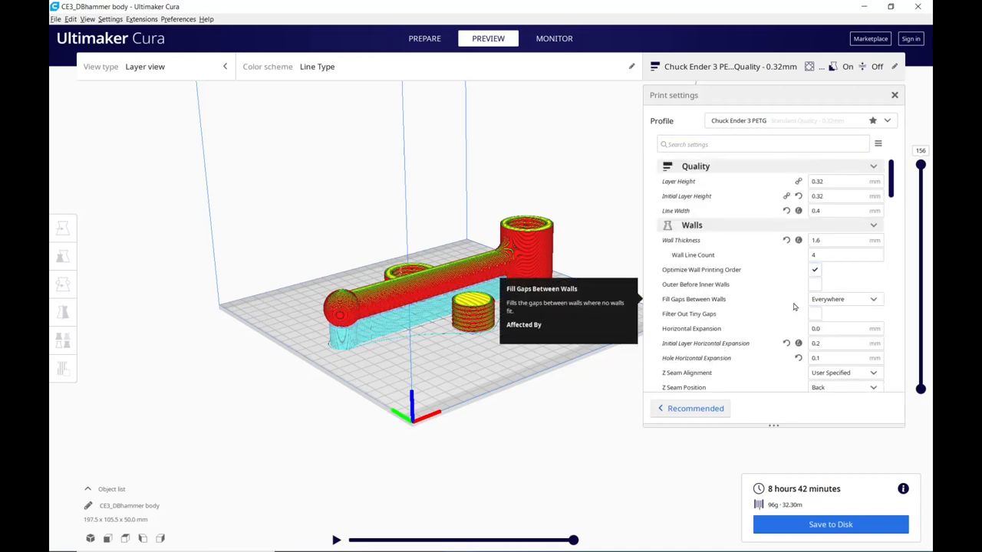
{"action": "mouse_move", "coordinate": [646, 121]}
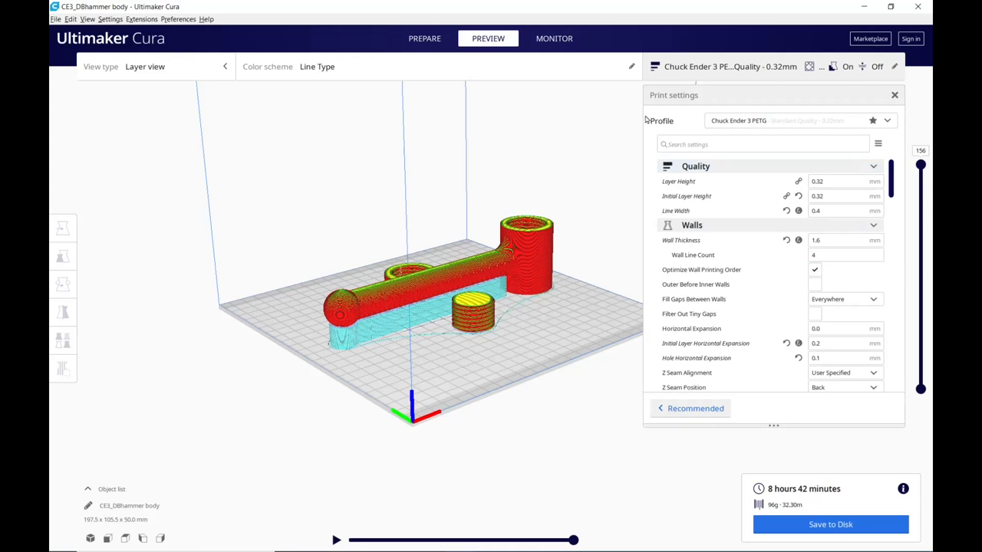
{"action": "mouse_move", "coordinate": [539, 133]}
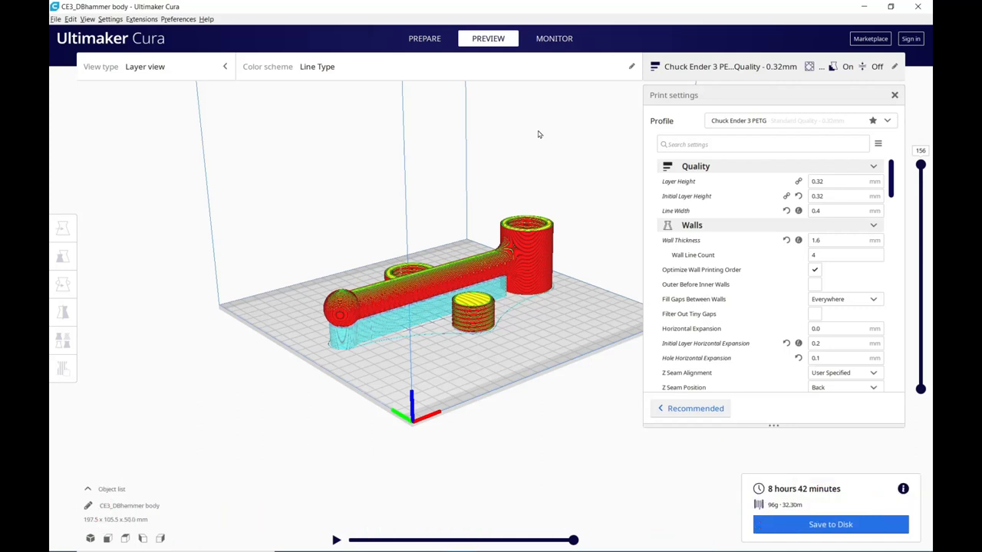
{"action": "mouse_move", "coordinate": [625, 109]}
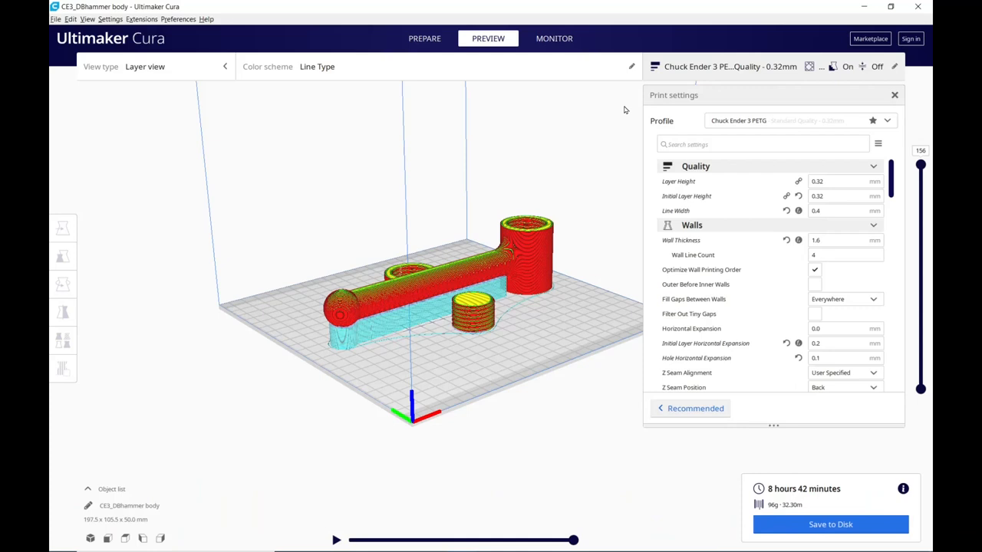